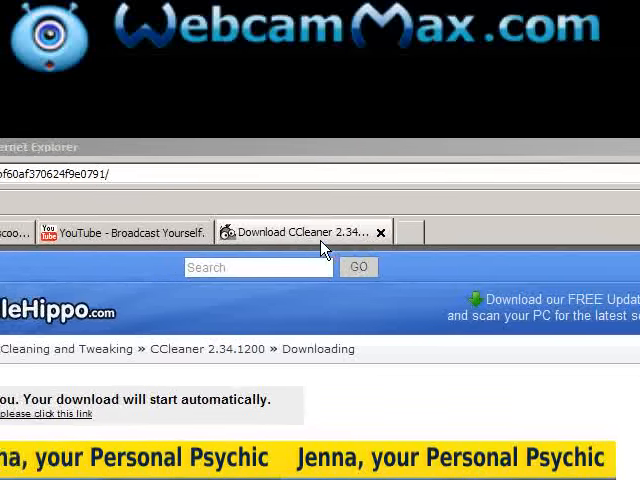
# Step: Close the 'Download CCleaner 2.34' tab and open a new blank tab
pyautogui.click(380, 231)
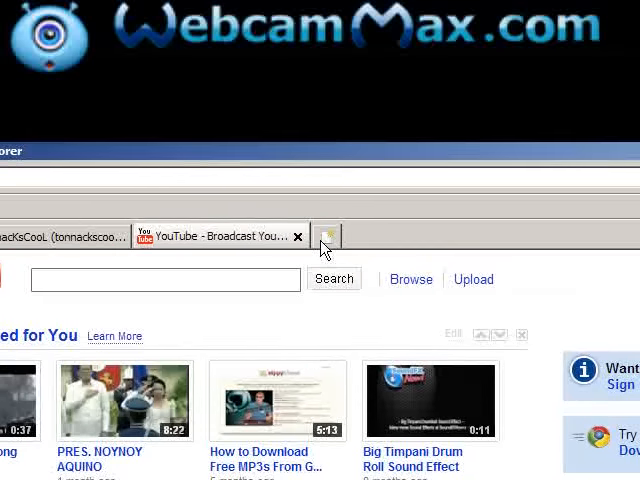
pyautogui.click(327, 236)
pyautogui.write('f')
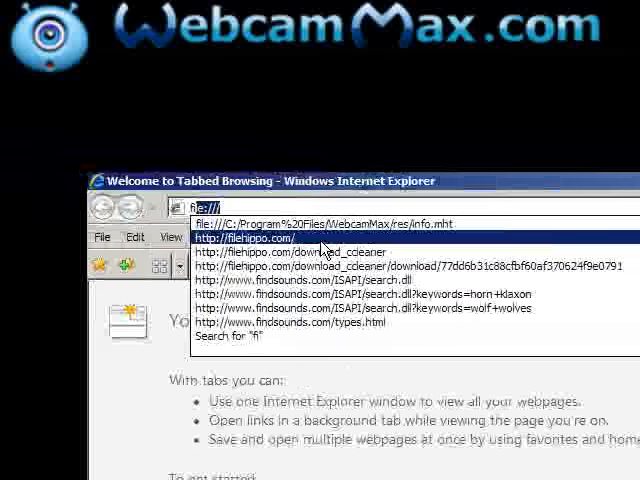
pyautogui.click(258, 238)
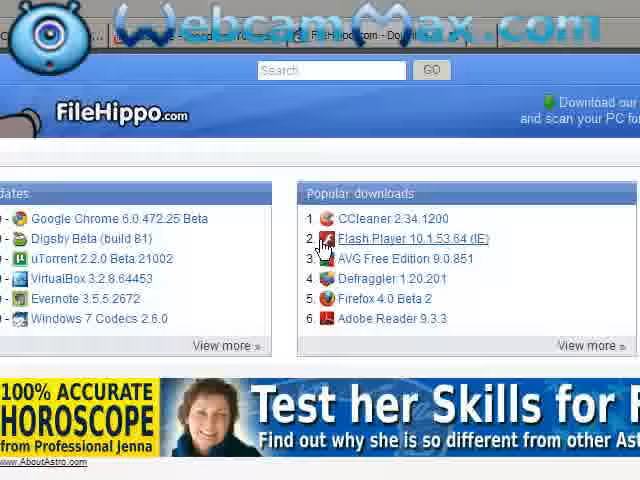
# Step: Scroll the FileHippo categories and request the CCleaner 2.34.1200 download
pyautogui.scroll(-3)
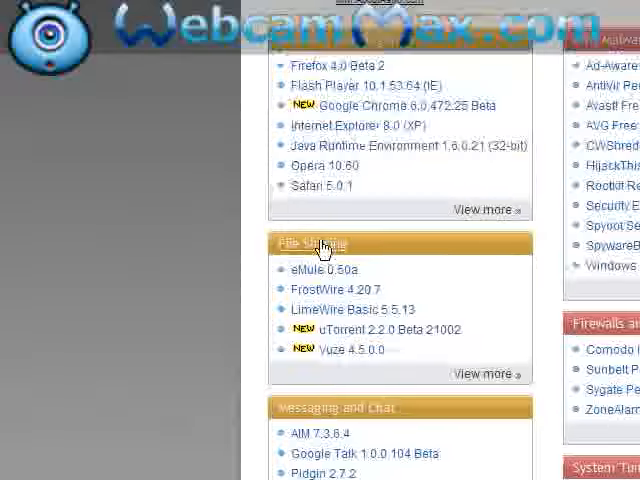
pyautogui.scroll(-3)
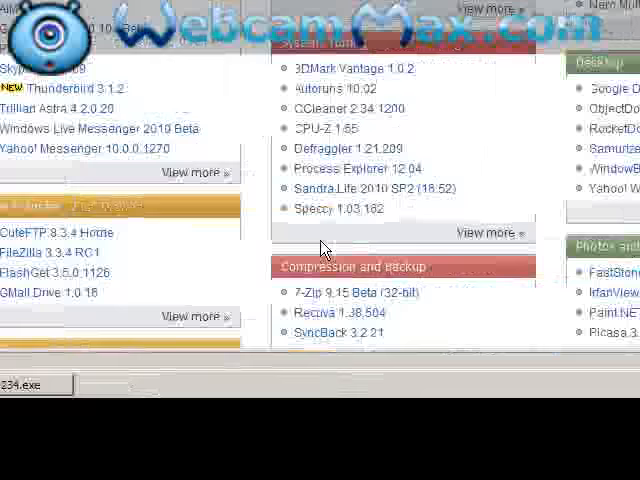
pyautogui.scroll(-3)
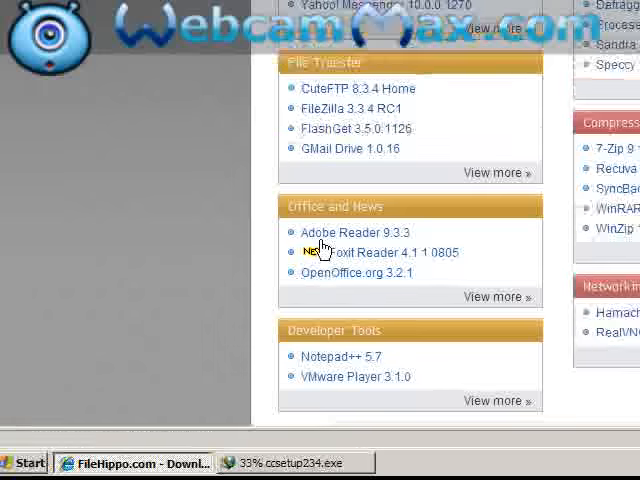
pyautogui.scroll(-3)
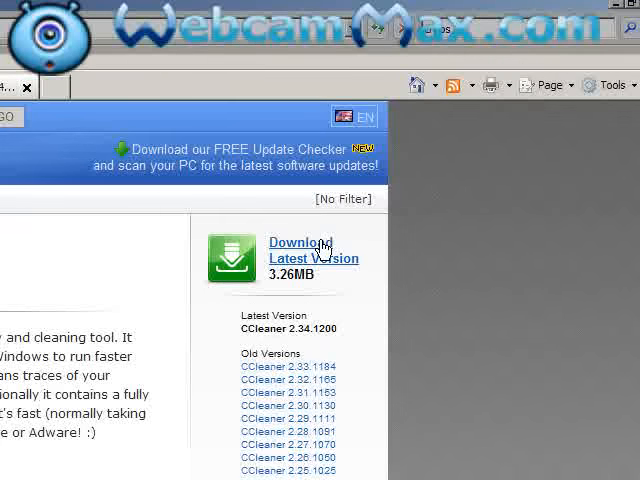
pyautogui.click(301, 250)
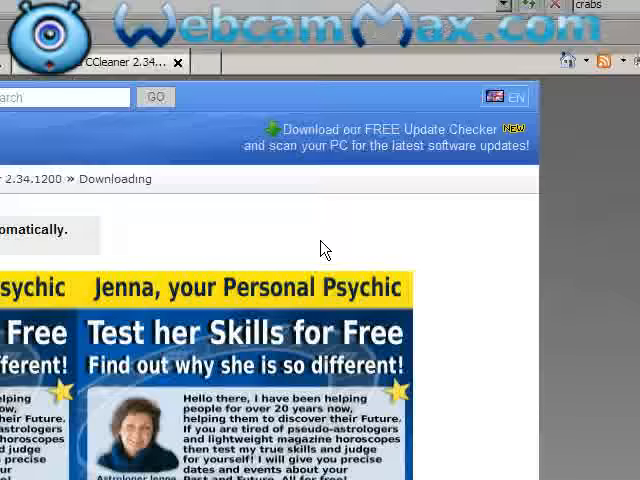